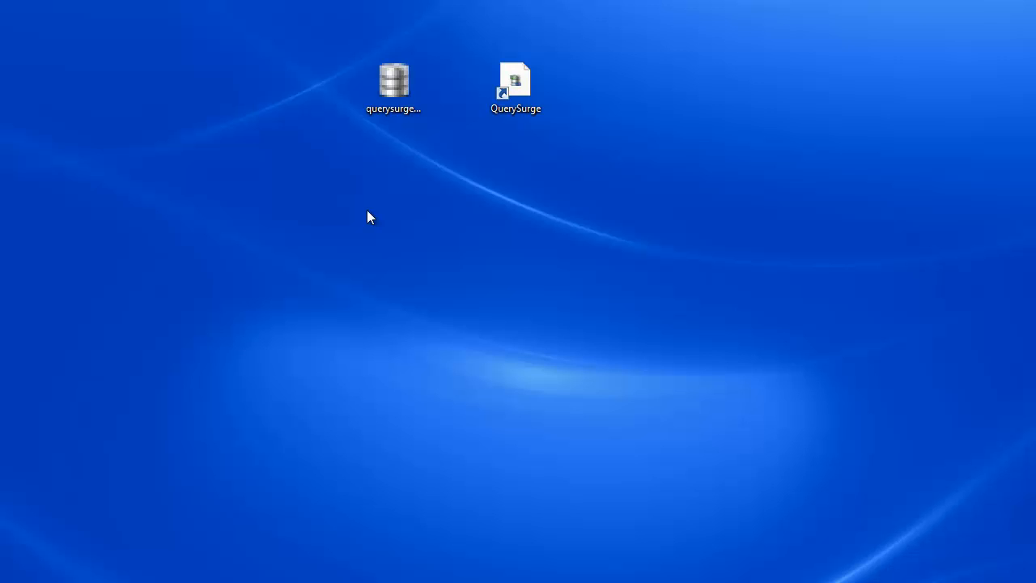
# - Launch the QuerySurge installer from the desktop to reach the Setup Wizard welcome page
pyautogui.doubleClick(392, 81)
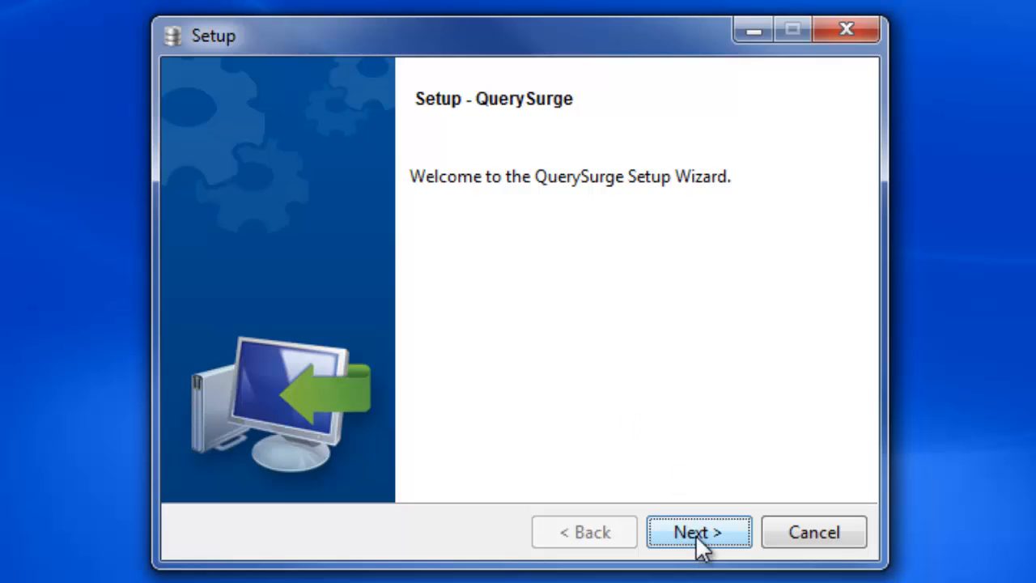
# - Accept the QuerySurge license agreement and keep the default installation directory
pyautogui.click(697, 532)
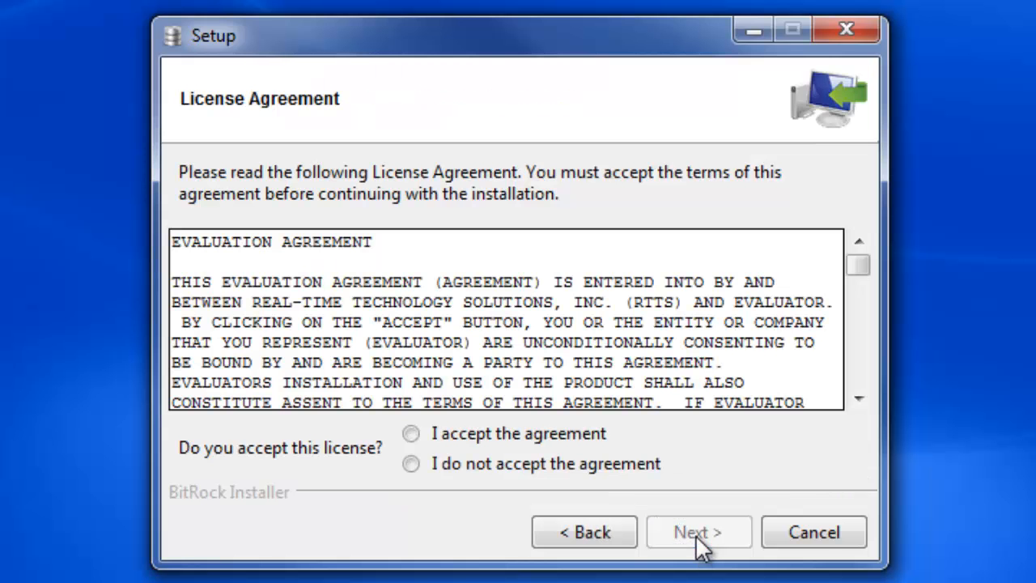
pyautogui.click(412, 434)
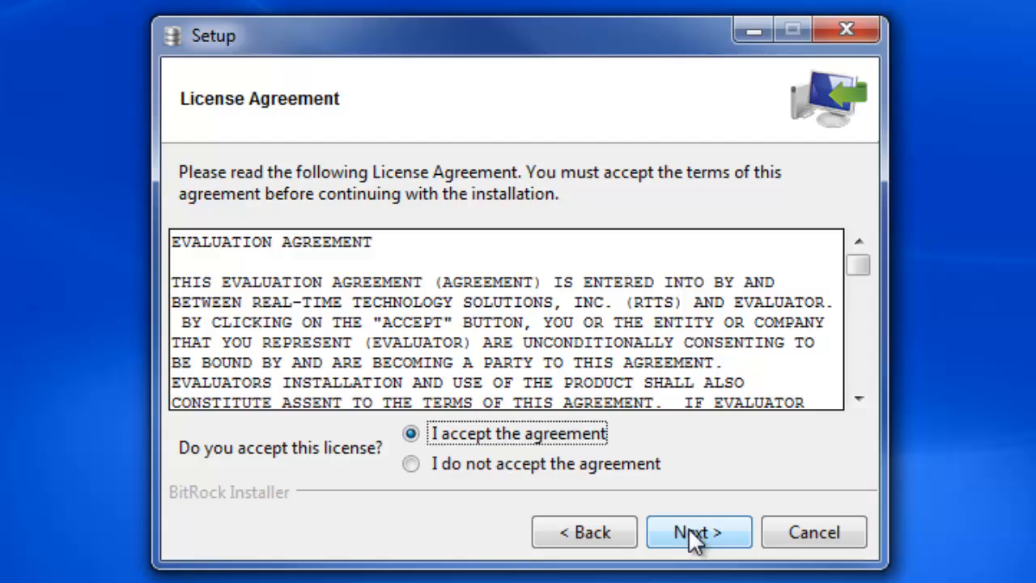
pyautogui.click(698, 531)
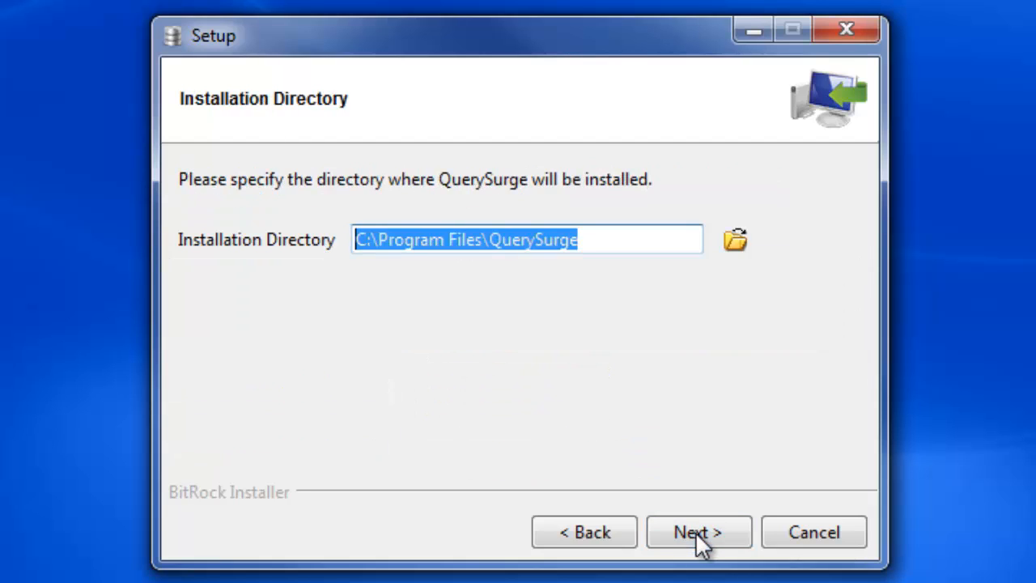
pyautogui.click(698, 531)
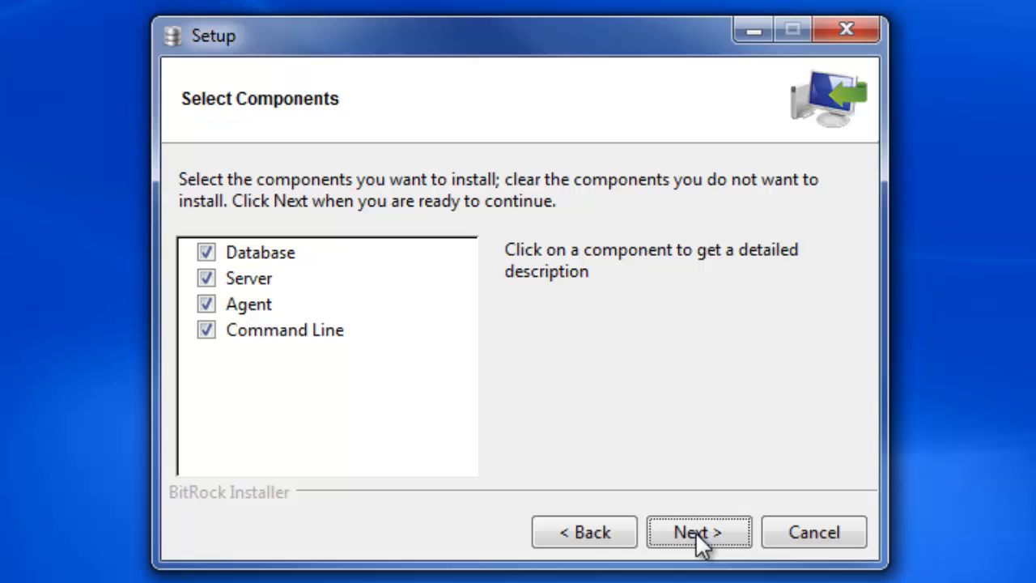
# - Select only the Agent component for installation and proceed to driver selection
pyautogui.click(207, 253)
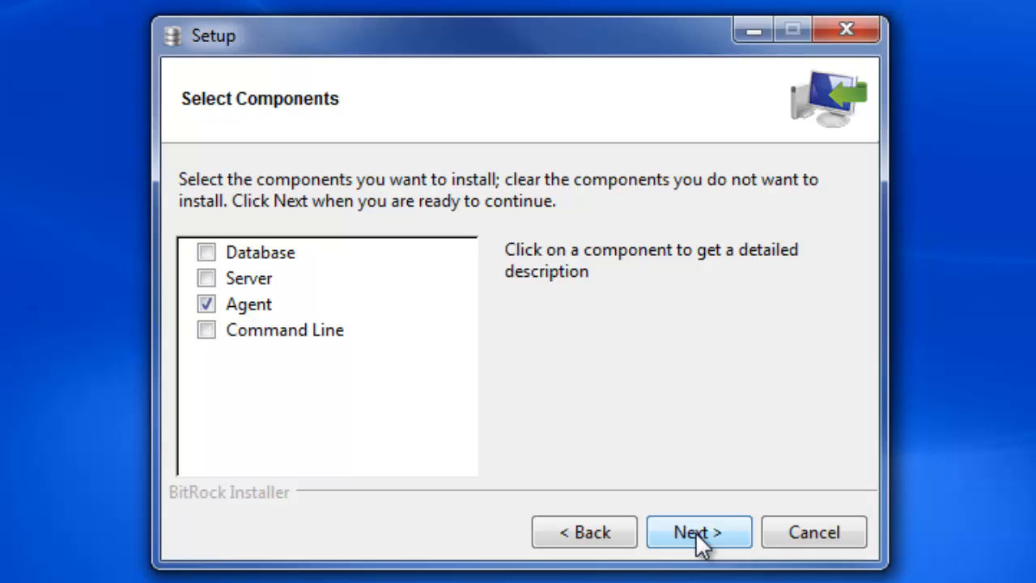
pyautogui.click(698, 531)
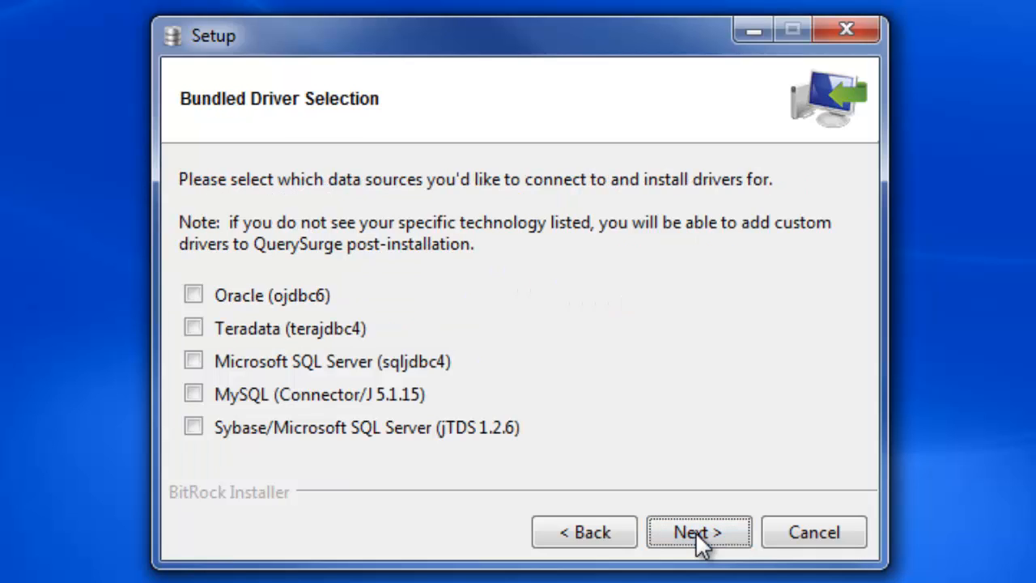
pyautogui.moveTo(235, 311)
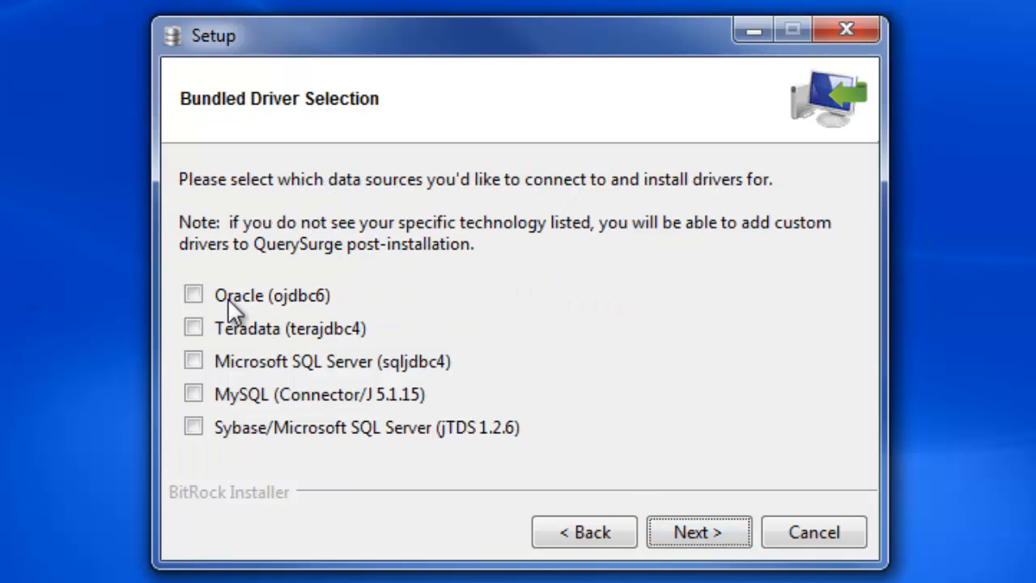
# - Include the Oracle (ojdbc6) driver, accept its license, and start the installation
pyautogui.click(194, 295)
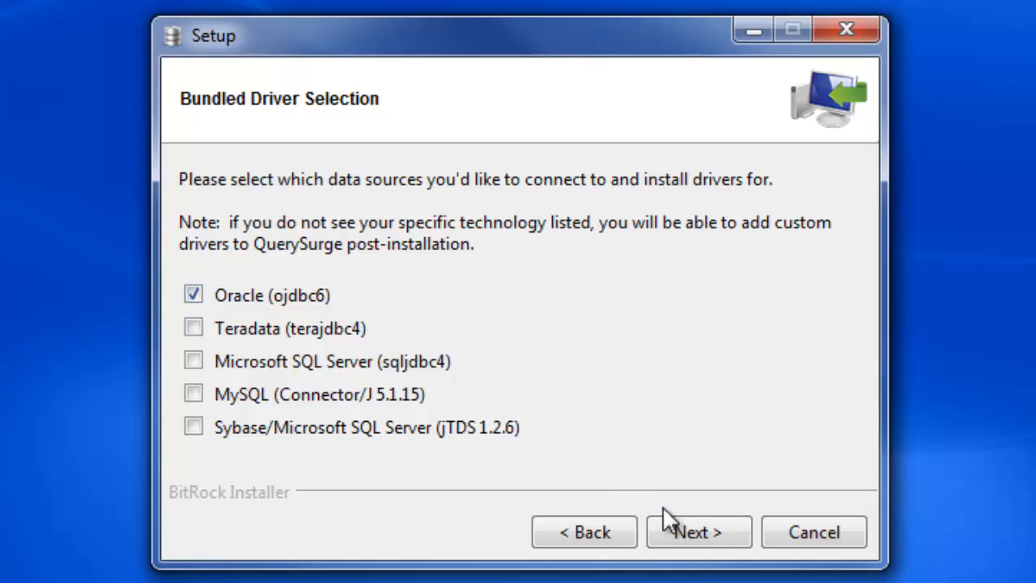
pyautogui.click(698, 531)
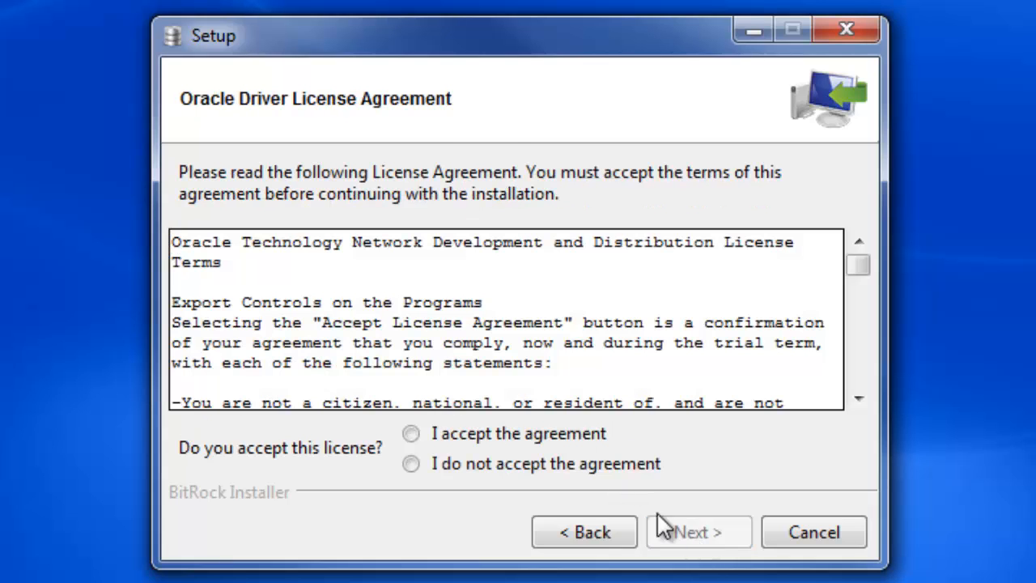
pyautogui.click(411, 434)
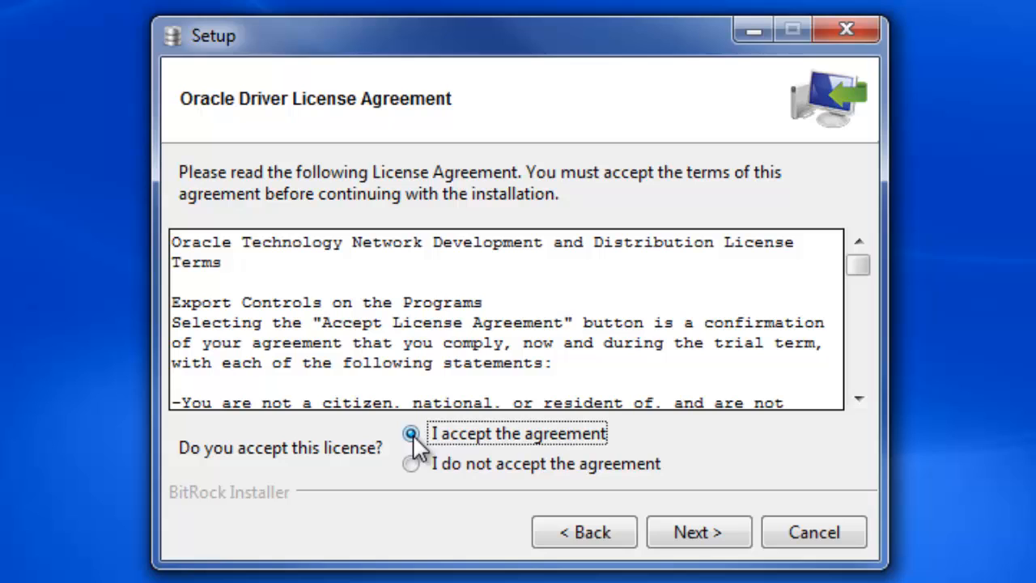
pyautogui.click(698, 531)
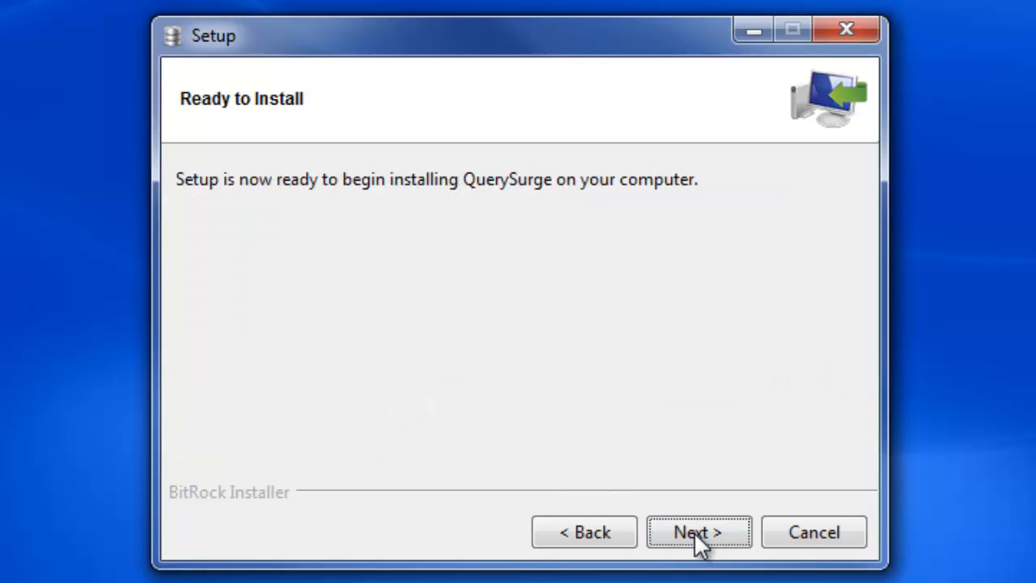
pyautogui.click(698, 531)
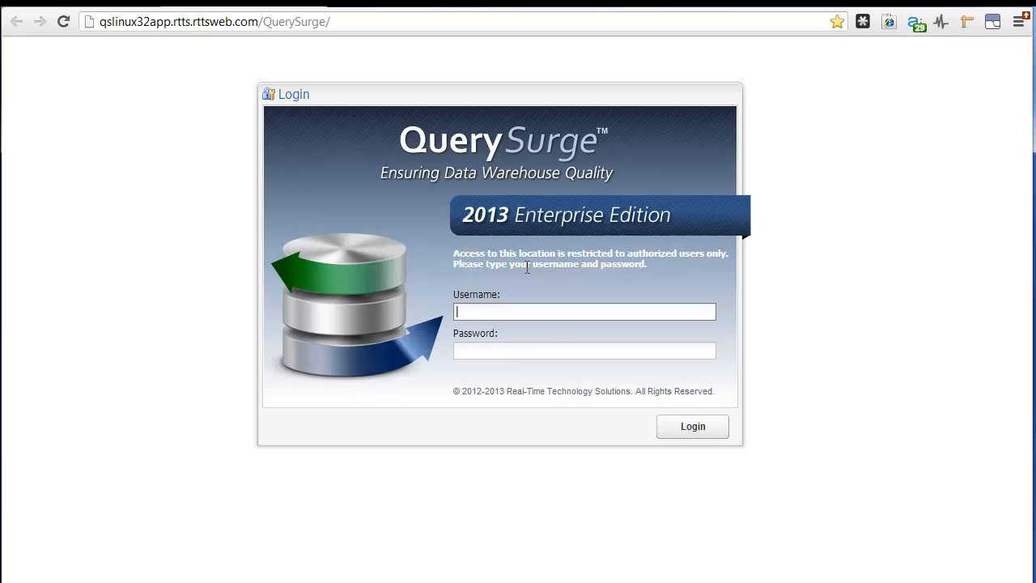
pyautogui.moveTo(489, 314)
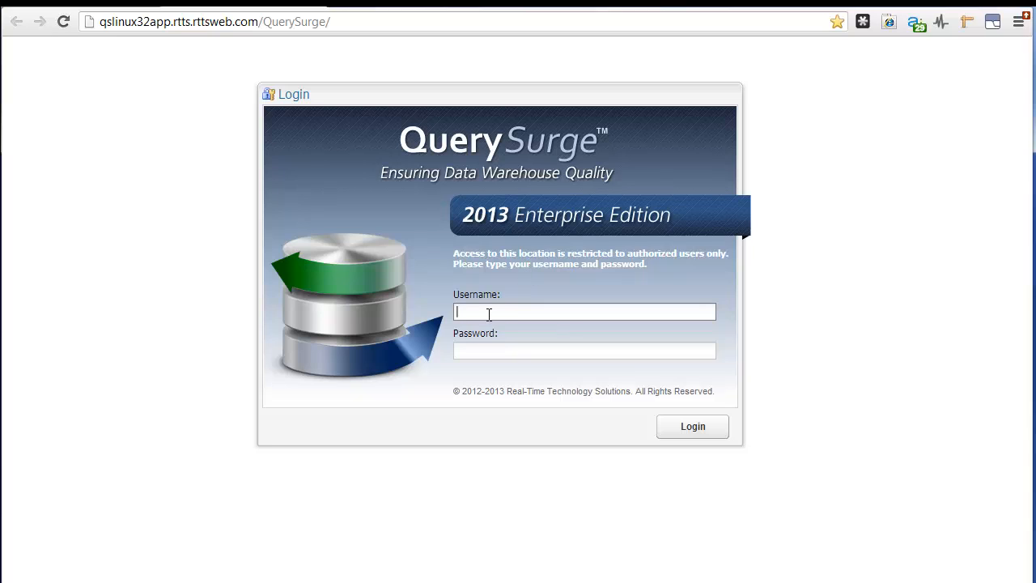
pyautogui.write('mhenryleste')
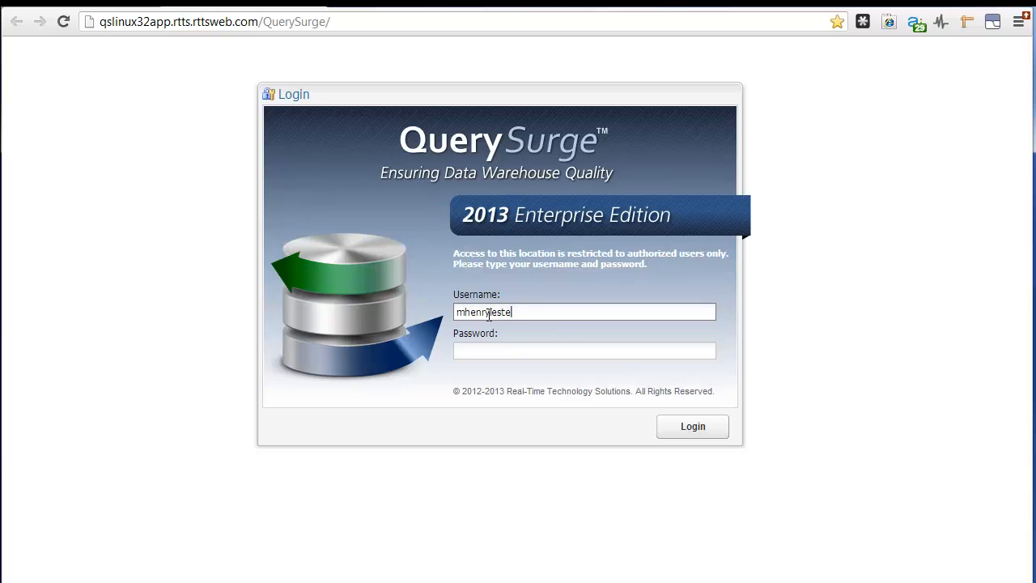
pyautogui.click(693, 427)
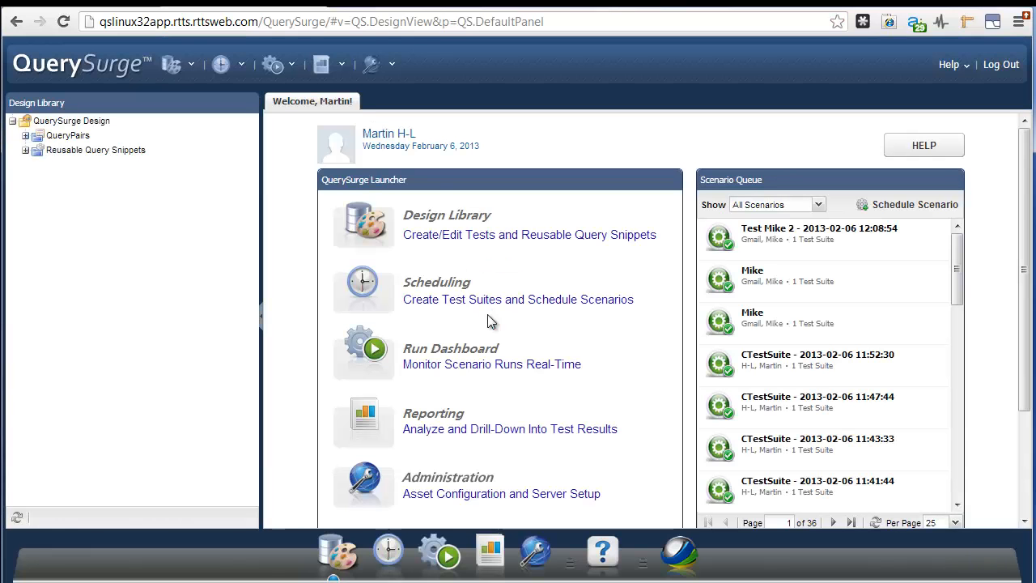
# - Start the Add Connection wizard from the Administration menu and reach the connection details page
pyautogui.click(371, 65)
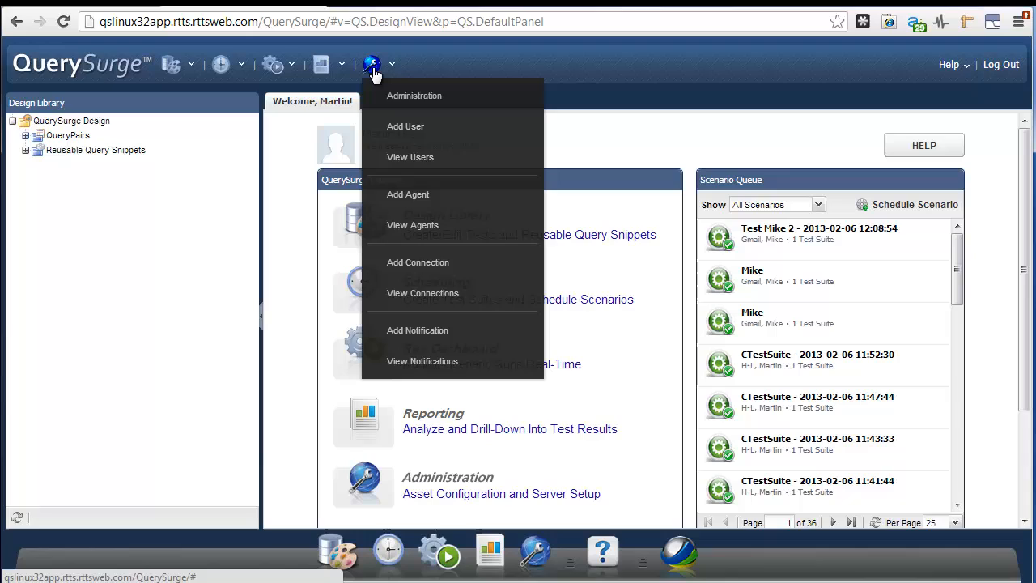
pyautogui.moveTo(421, 268)
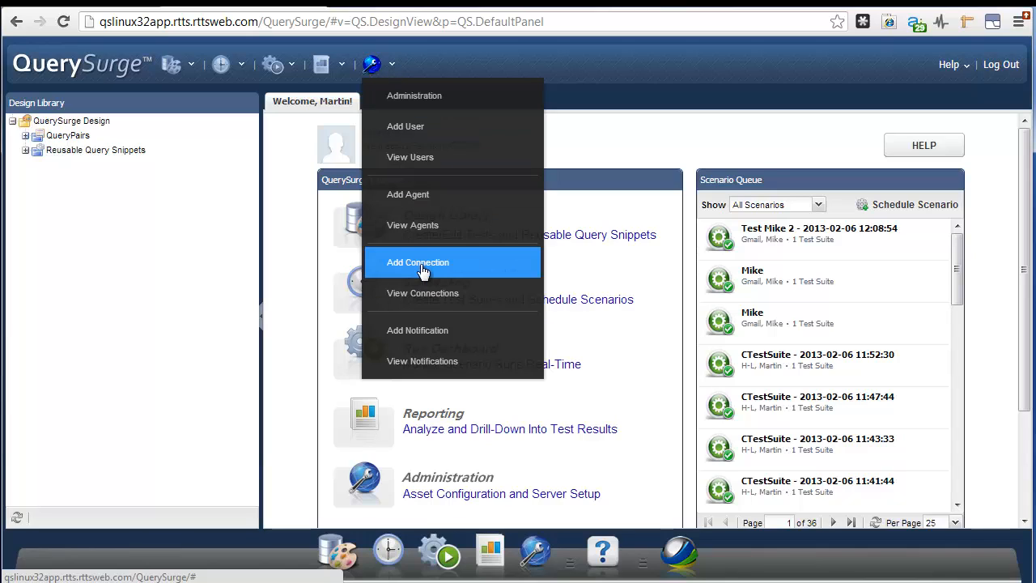
pyautogui.click(418, 262)
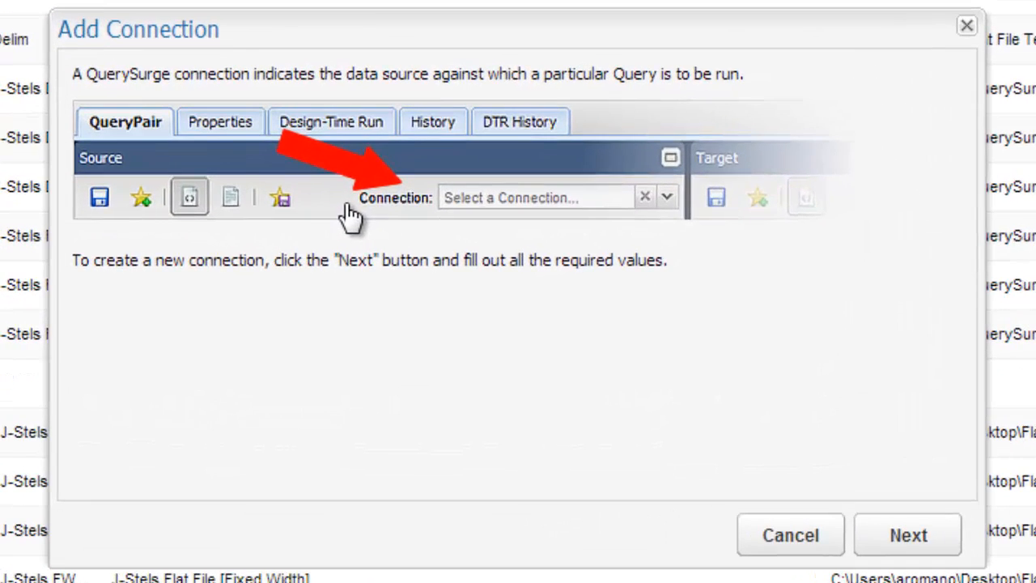
pyautogui.moveTo(908, 534)
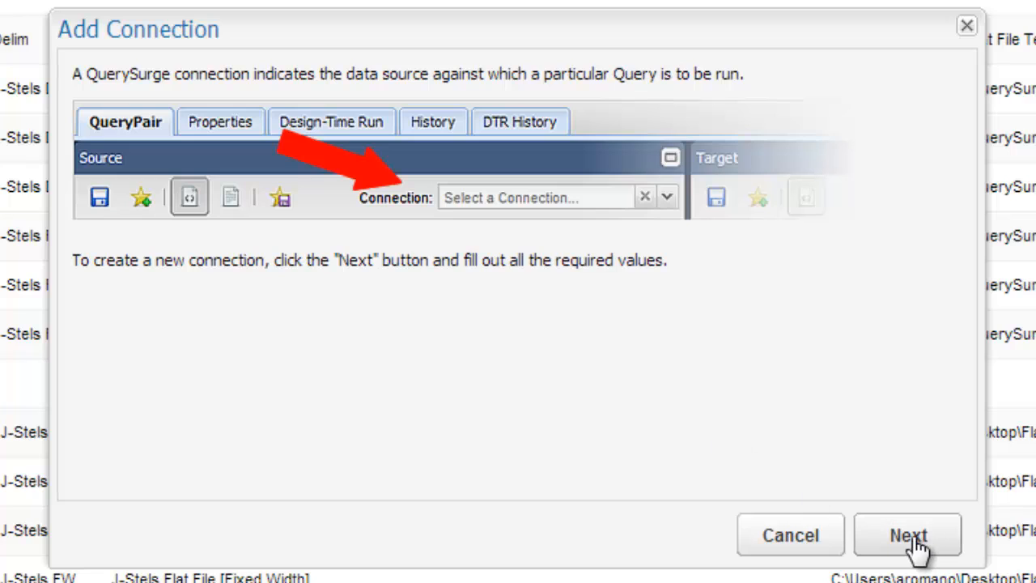
pyautogui.click(907, 535)
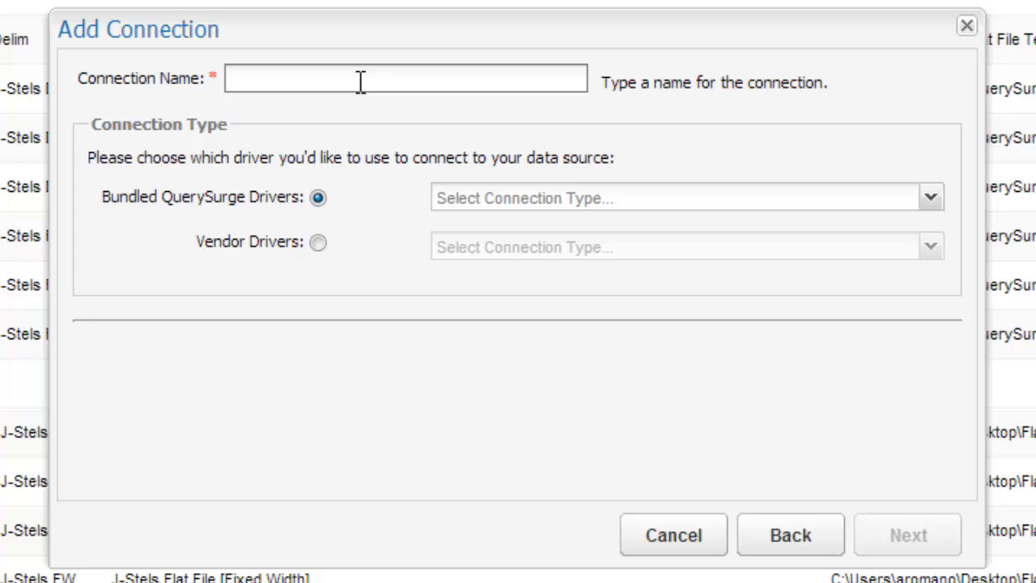
# - Name the connection 'An Oracle Connection' with the bundled Oracle [Thin JDBC - old syntax] driver
pyautogui.write('An Oracle')
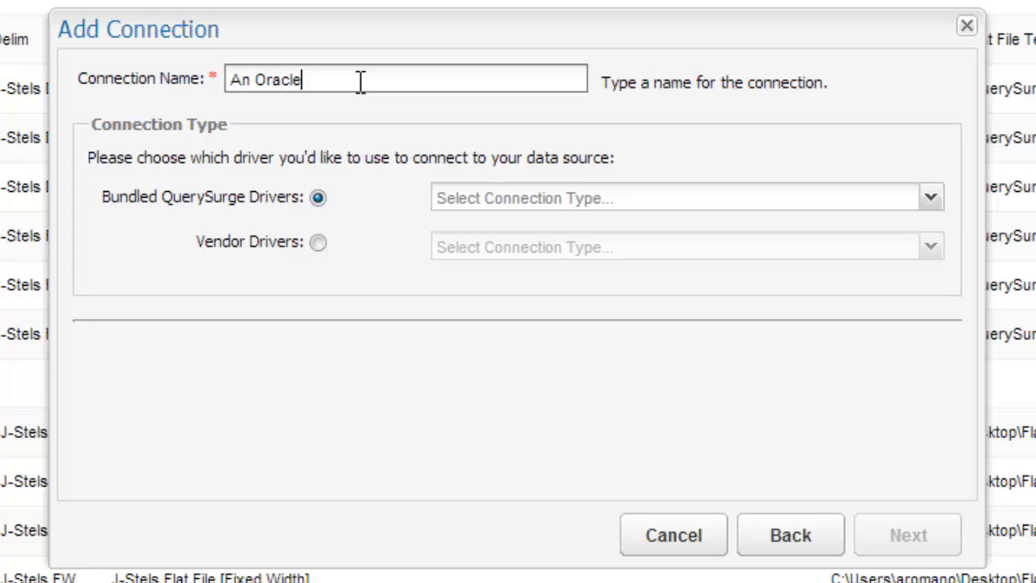
pyautogui.write('Connection')
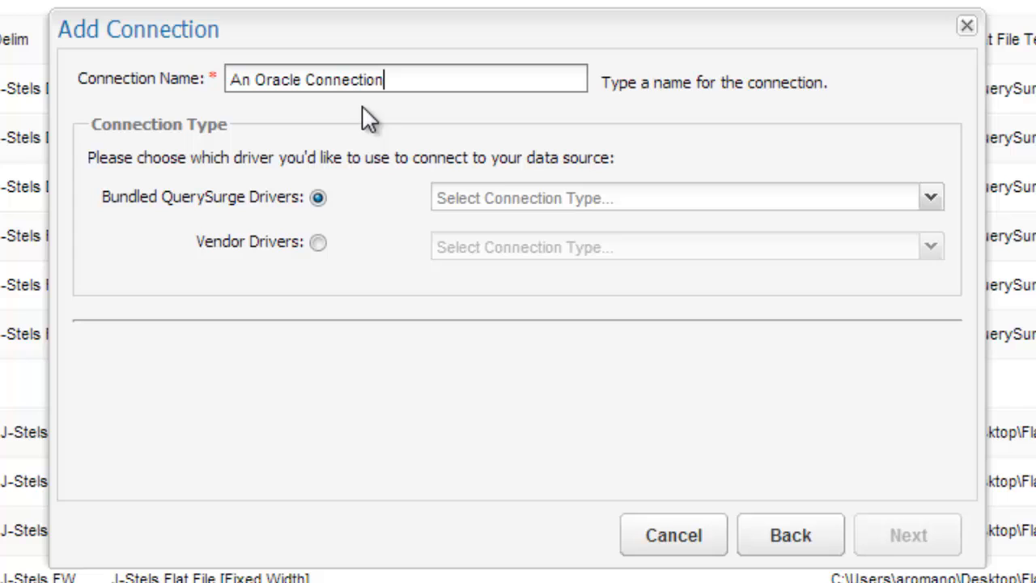
pyautogui.moveTo(931, 197)
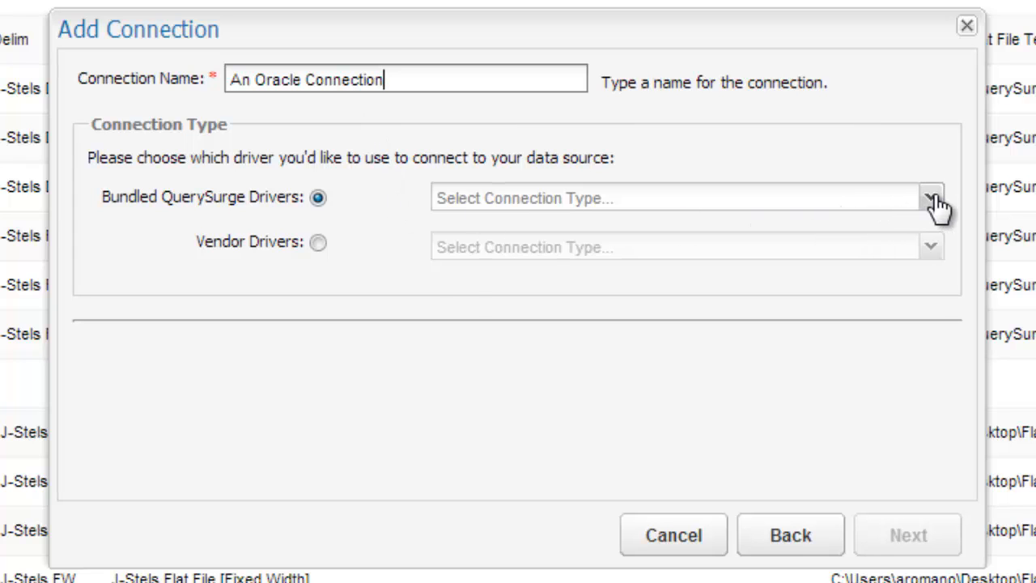
pyautogui.click(931, 197)
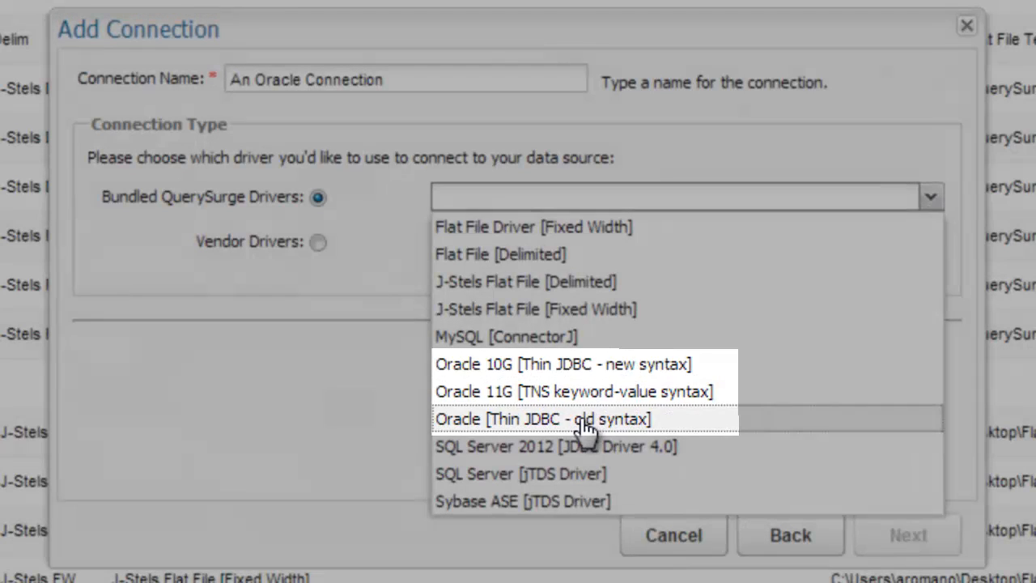
pyautogui.click(541, 418)
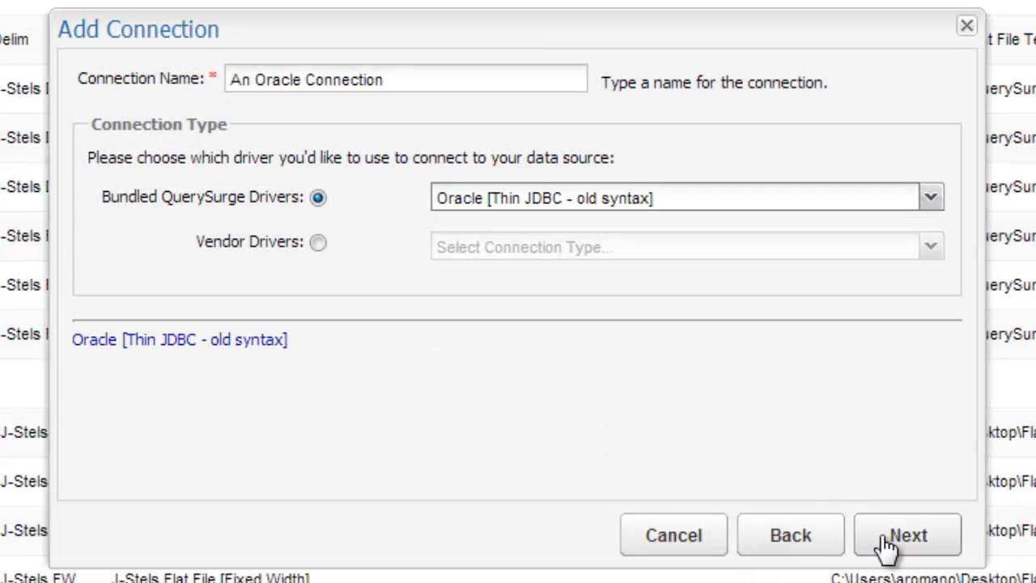
pyautogui.click(906, 534)
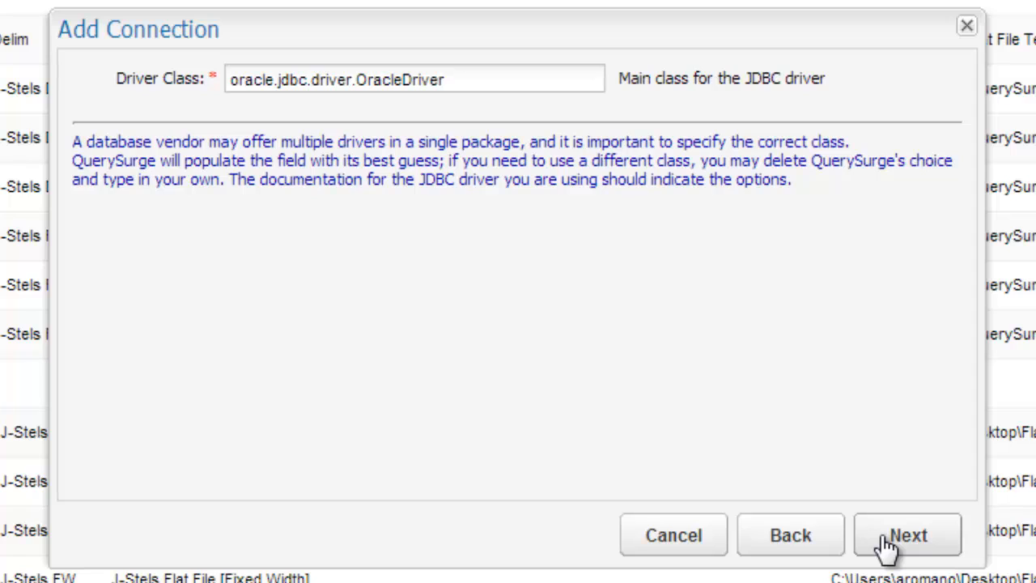
# - Keep driver class oracle.jdbc.driver.OracleDriver and set server qs-target.rtts.rttsweb.com, port 1521, database XE
pyautogui.click(907, 534)
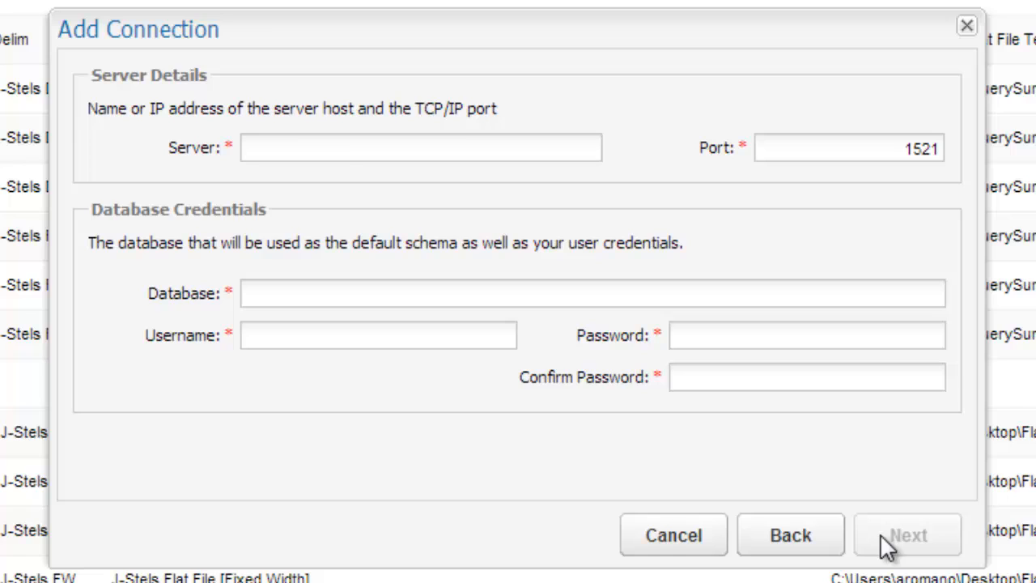
pyautogui.write('qs-target.rtts.rttsweb.')
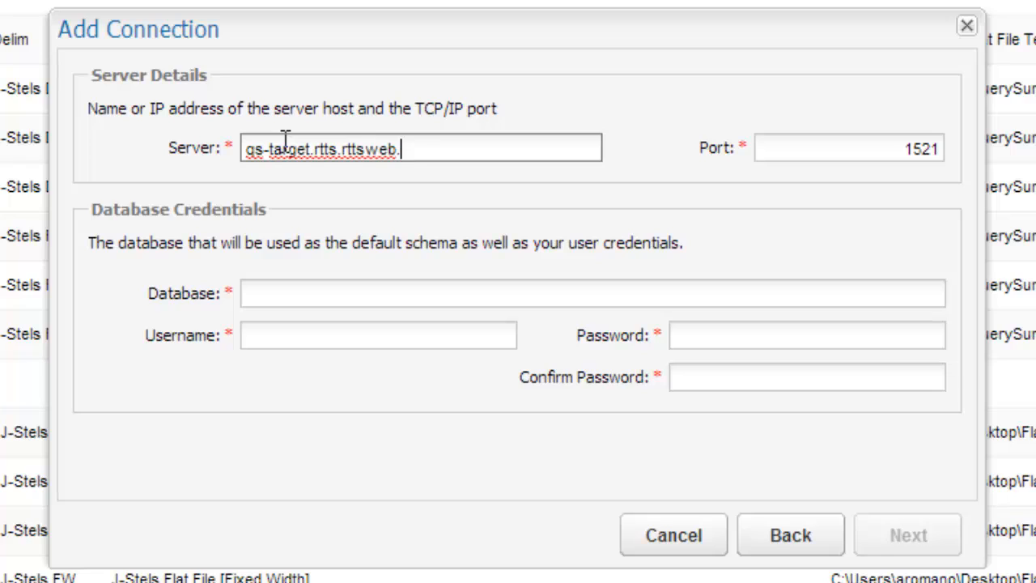
pyautogui.write('com')
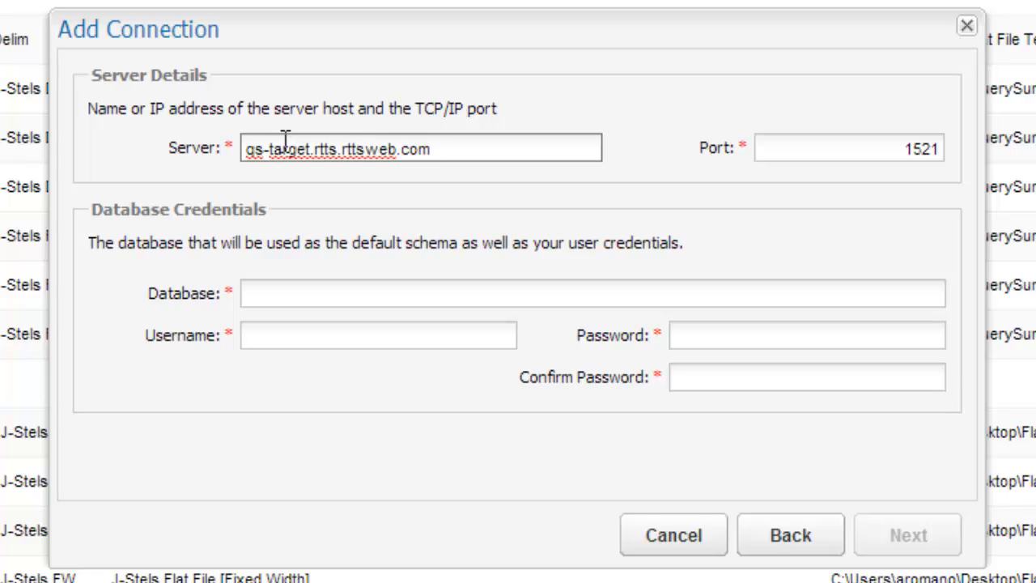
pyautogui.click(421, 149)
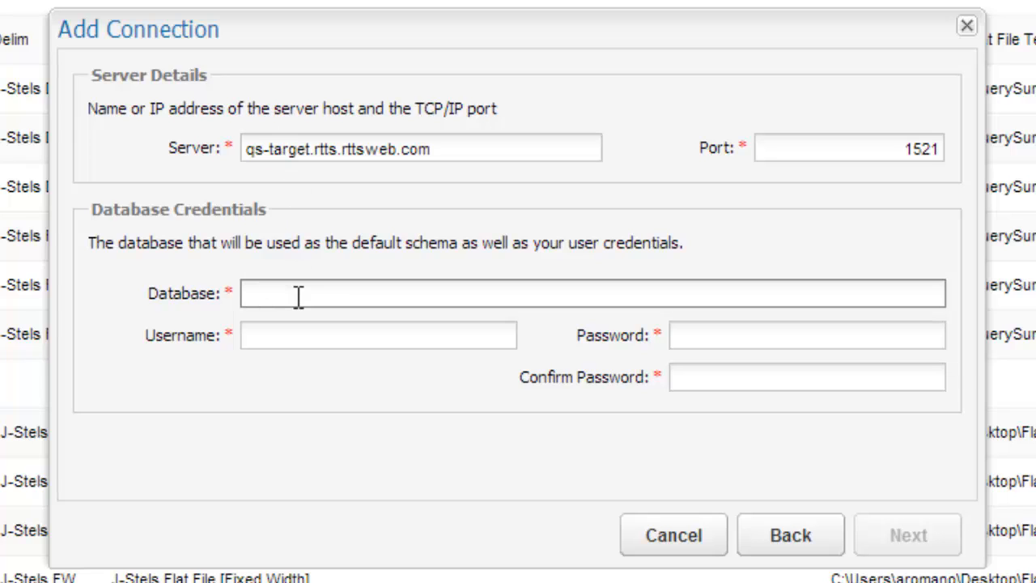
pyautogui.write('XE')
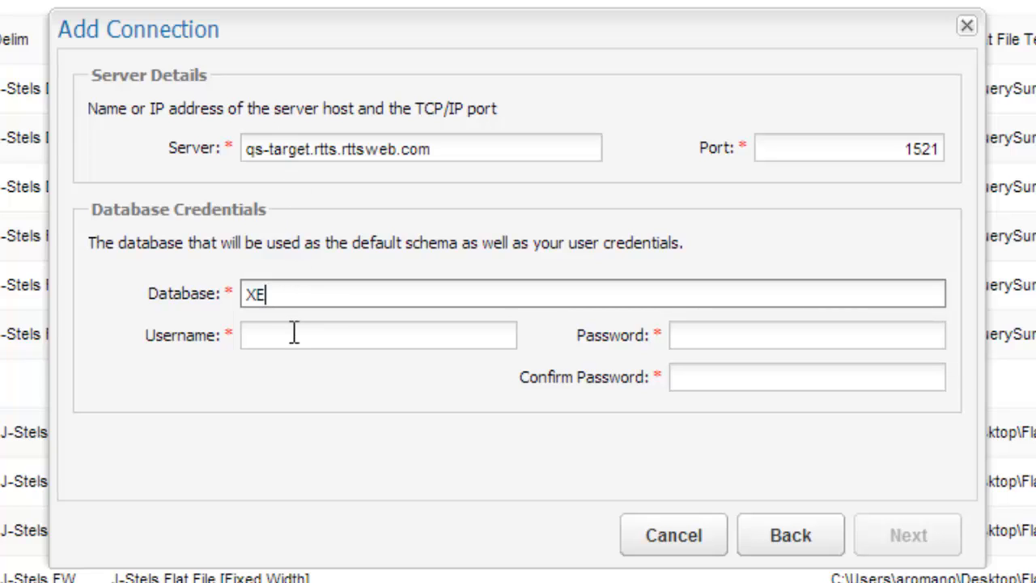
# - Enter username dw with a confirmed password and proceed to the review summary
pyautogui.write('dw')
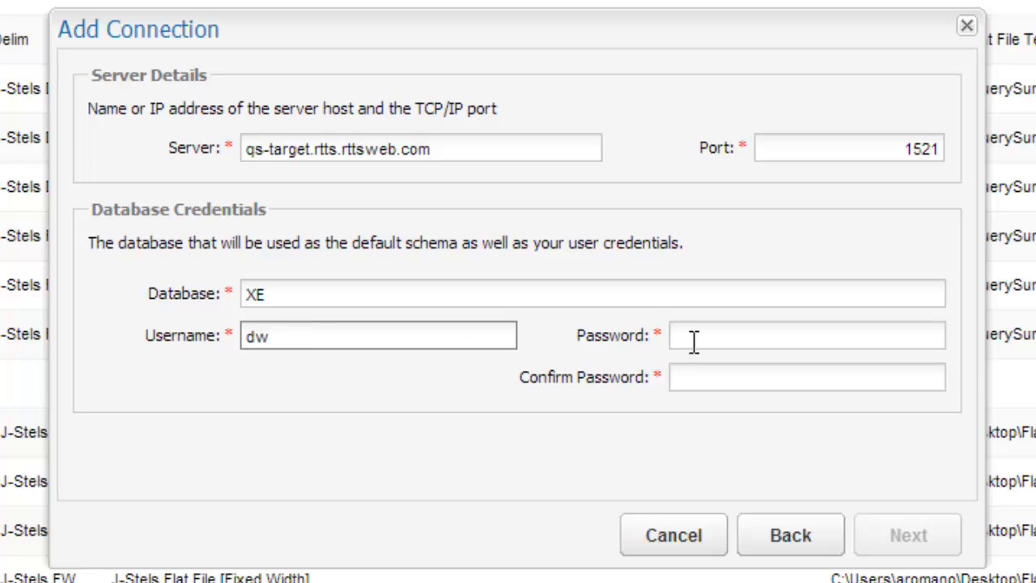
pyautogui.write('••')
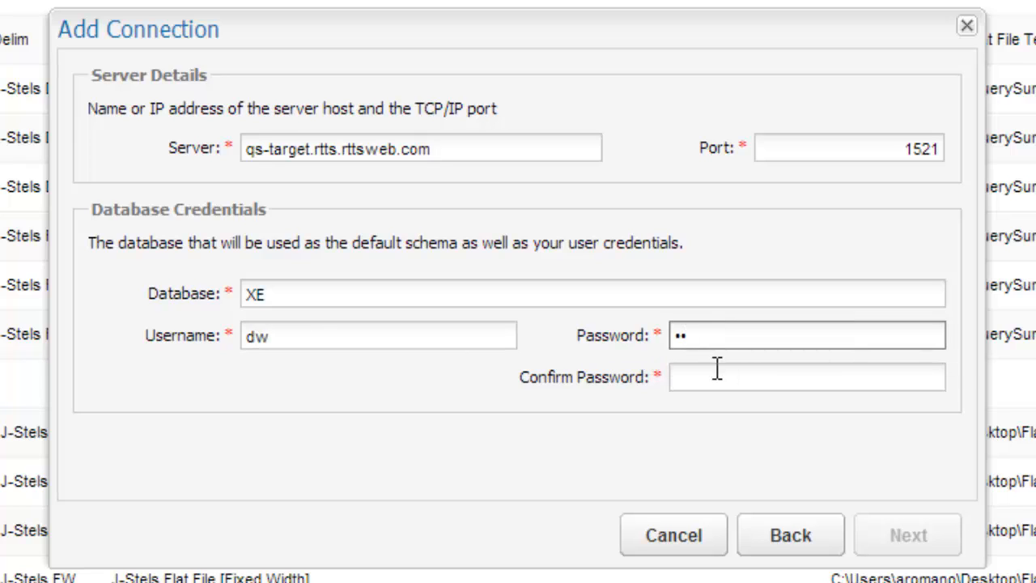
pyautogui.write('••')
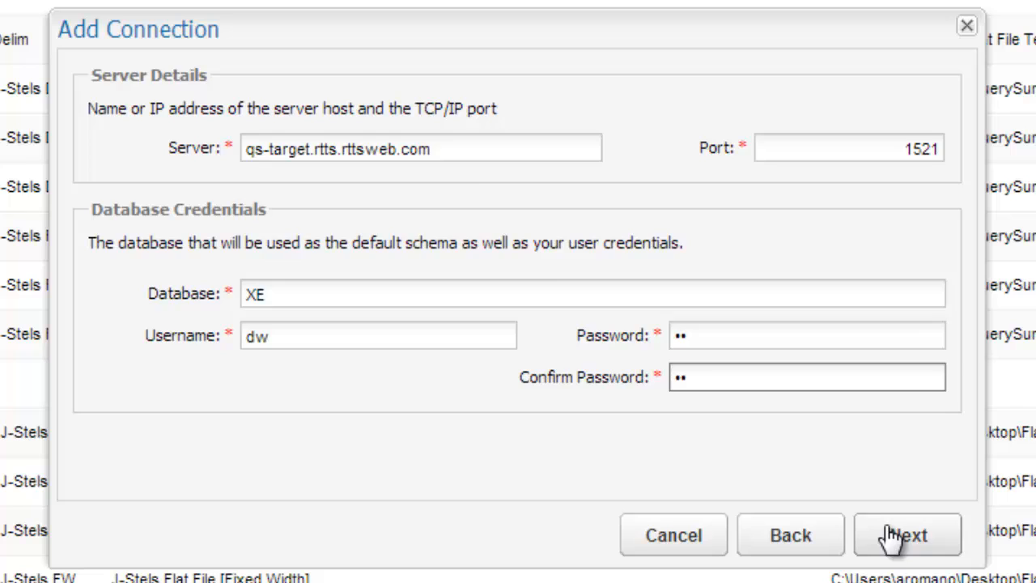
pyautogui.click(906, 535)
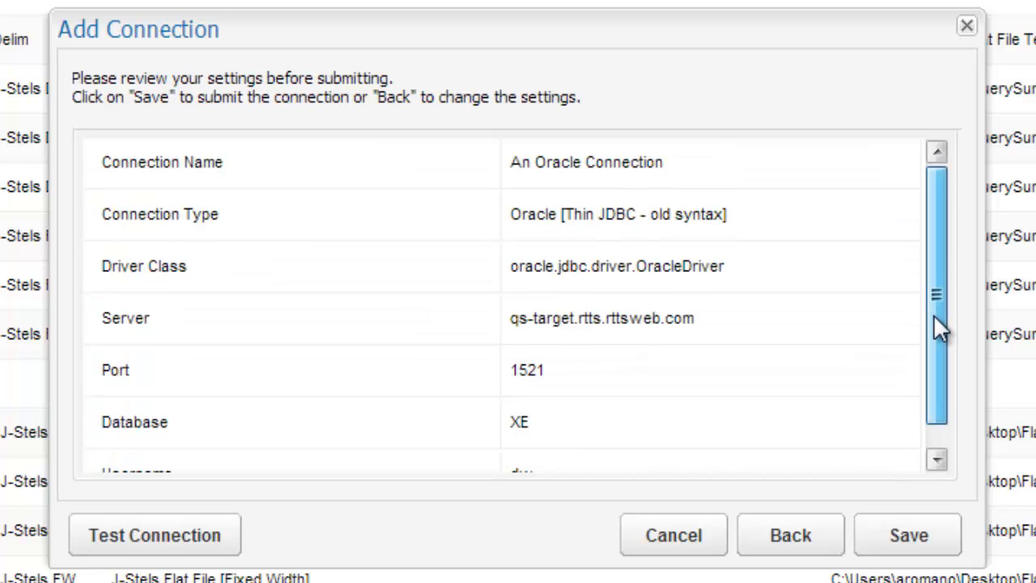
# - Test the connection successfully and save it to the Connections list
pyautogui.scroll(-3)
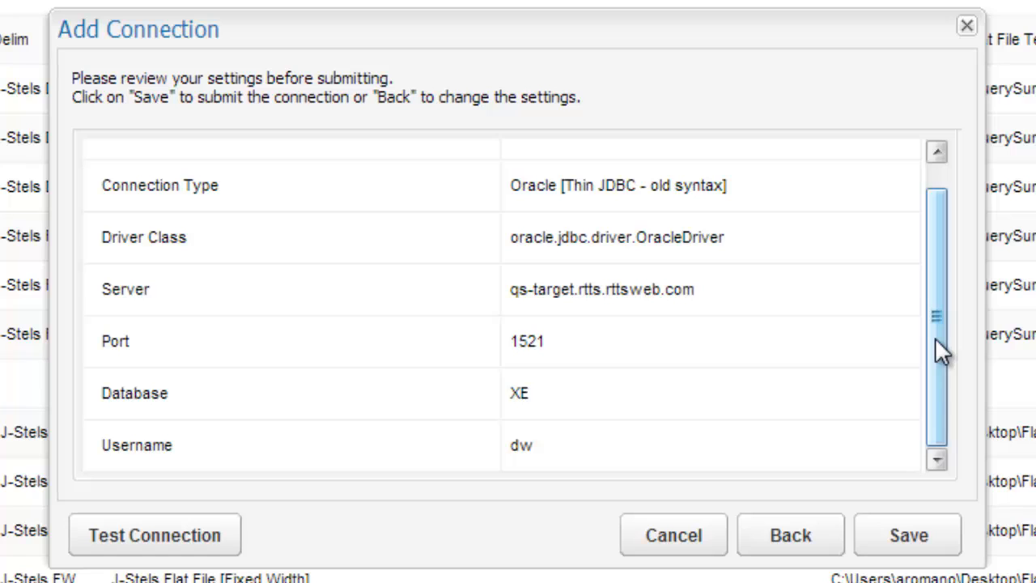
pyautogui.click(156, 534)
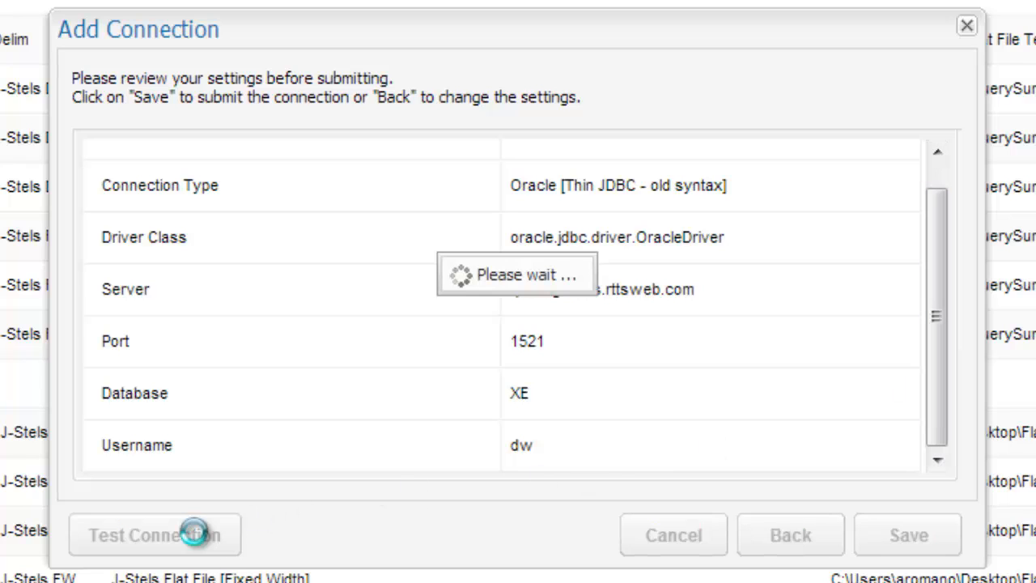
pyautogui.click(155, 534)
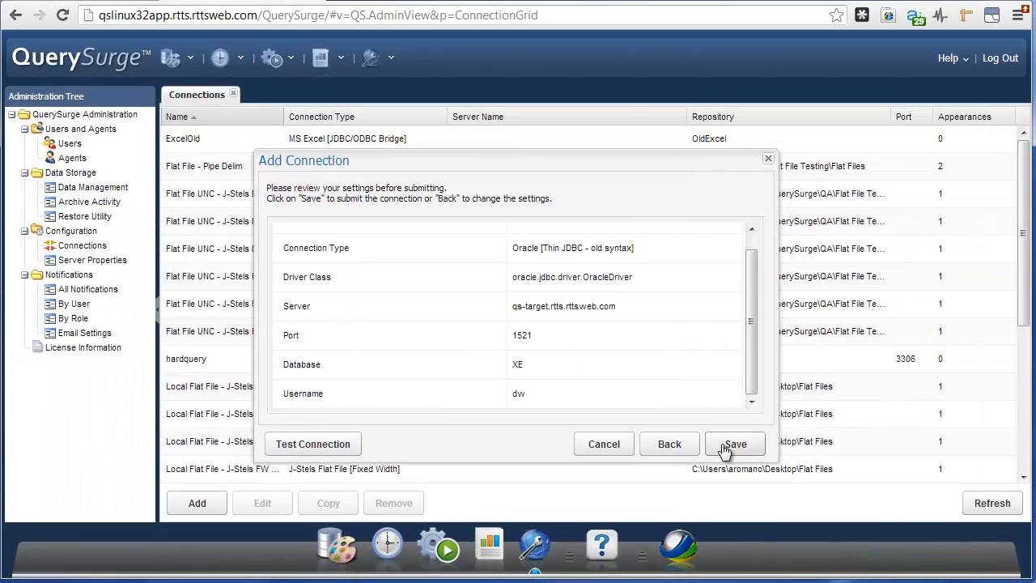
pyautogui.click(735, 443)
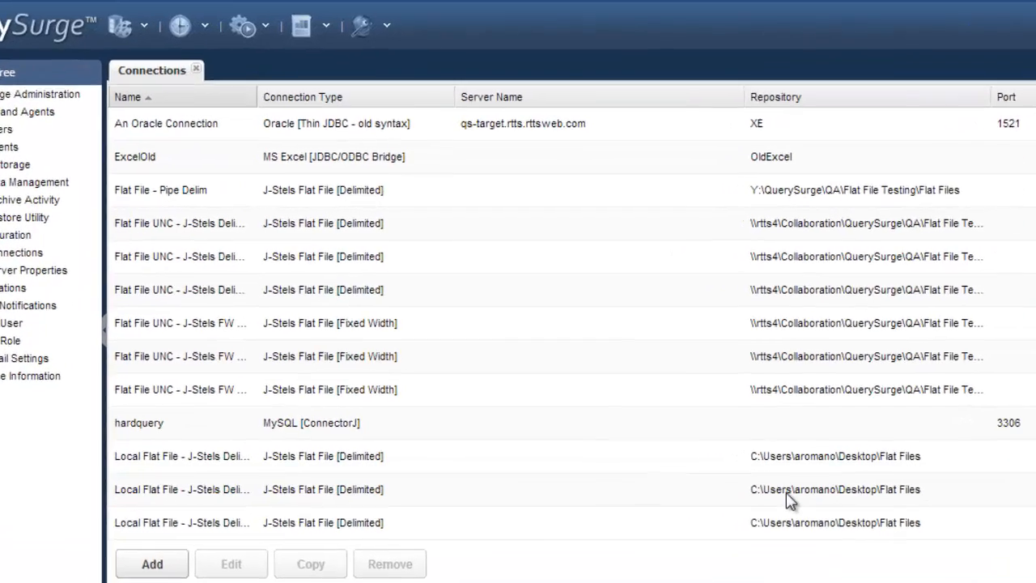